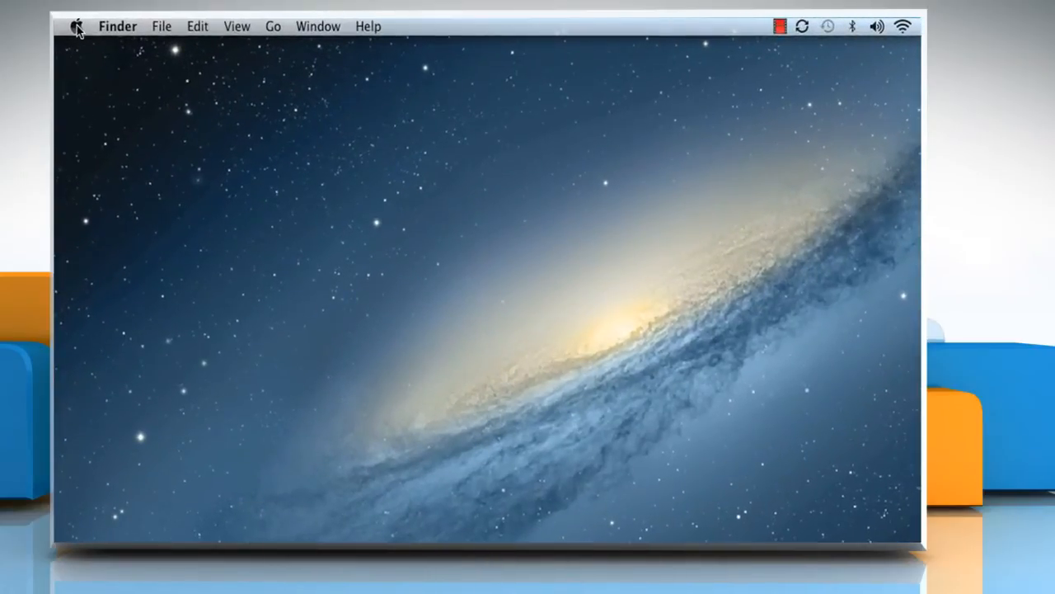
Step: Launch System Preferences from the Apple menu and go to the Bluetooth pane
{"action": "left_click", "coordinate": [77, 26]}
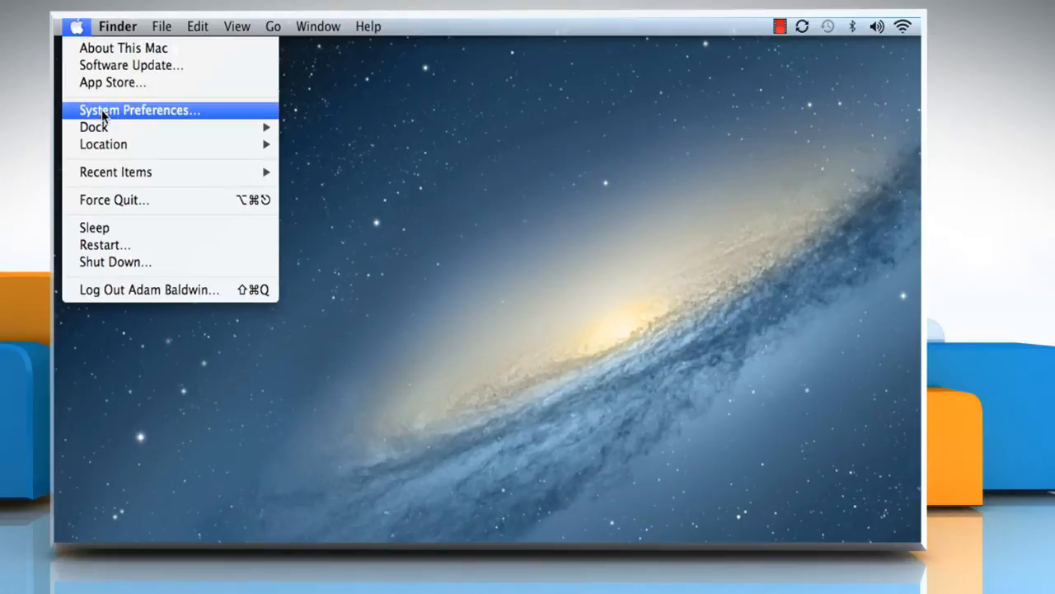
{"action": "left_click", "coordinate": [138, 110]}
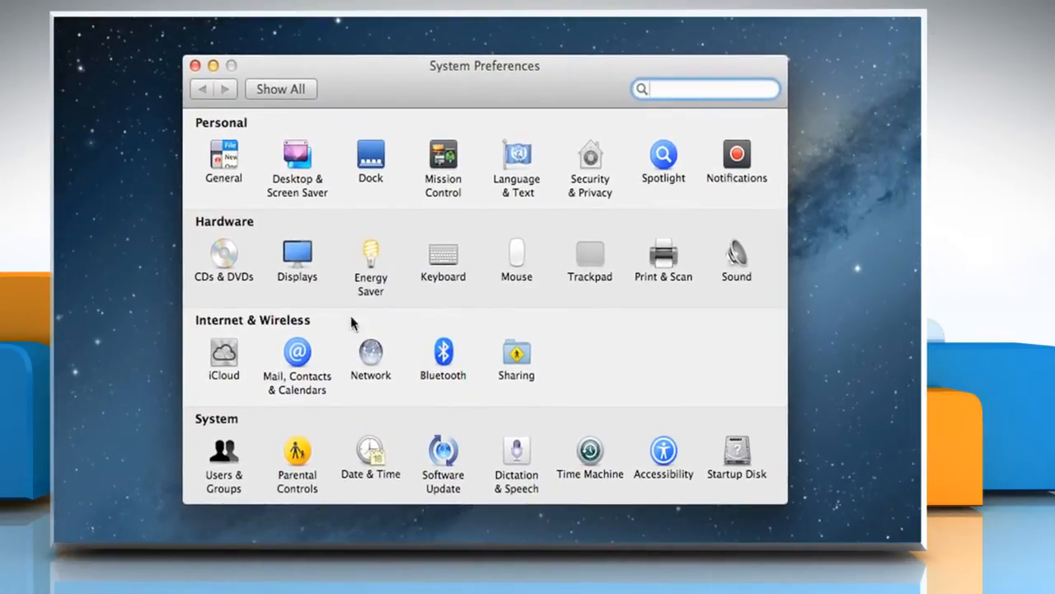
{"action": "left_click", "coordinate": [442, 356]}
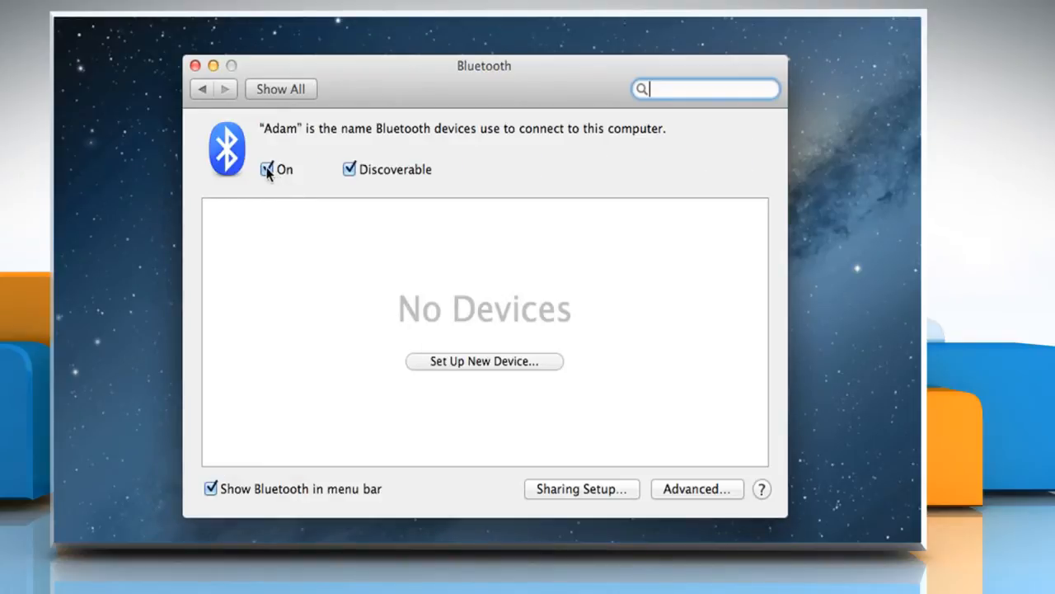
Step: Uncheck Bluetooth's On checkbox and return to the full preferences list
{"action": "left_click", "coordinate": [267, 169]}
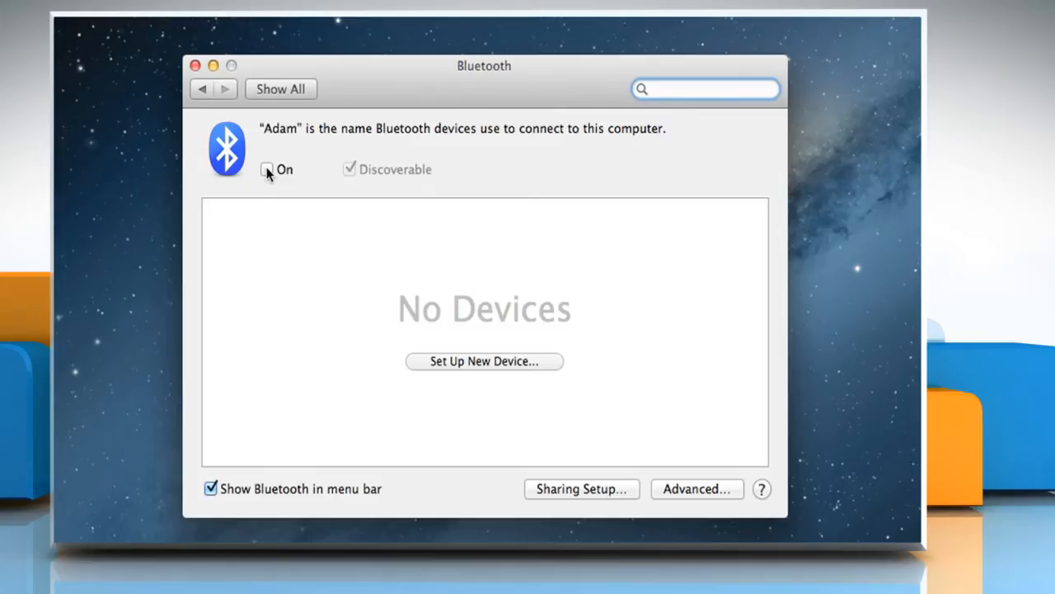
{"action": "left_click", "coordinate": [705, 89]}
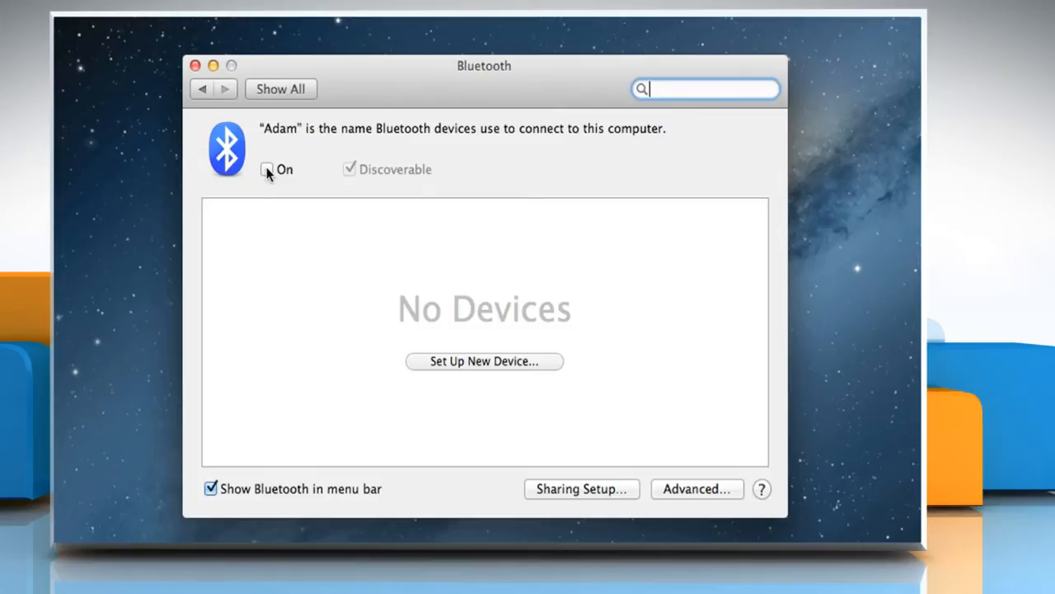
{"action": "left_click", "coordinate": [201, 89]}
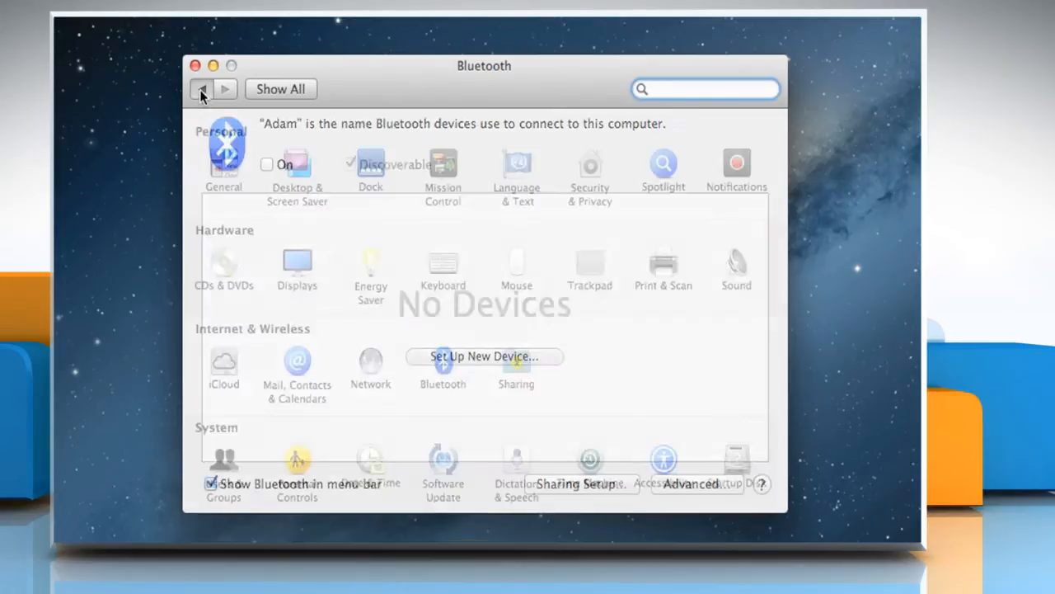
Step: In the Network pane, select Wi-Fi and turn it off
{"action": "left_click", "coordinate": [202, 89]}
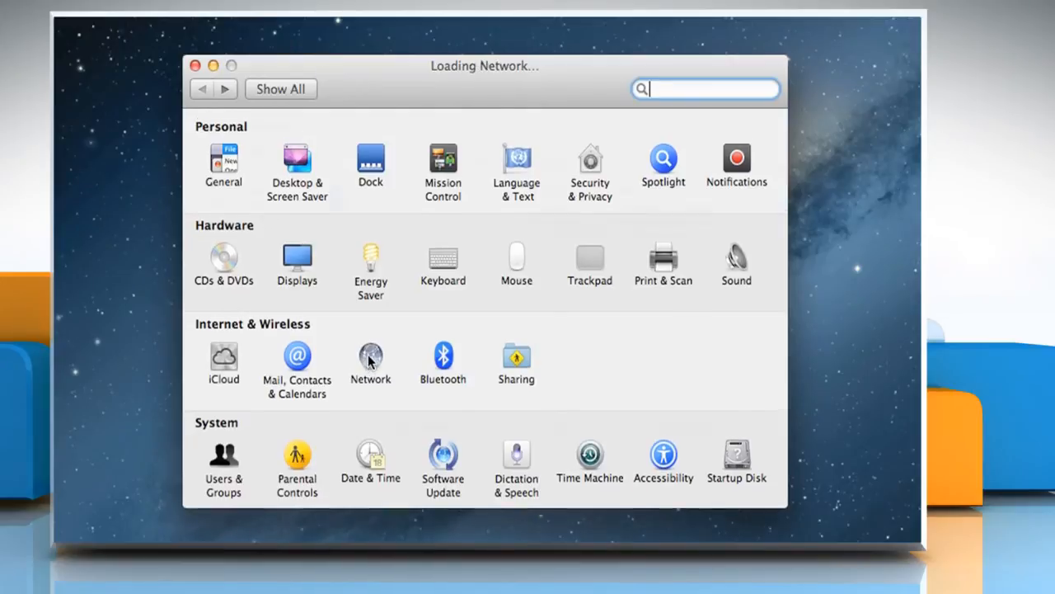
{"action": "left_click", "coordinate": [370, 356]}
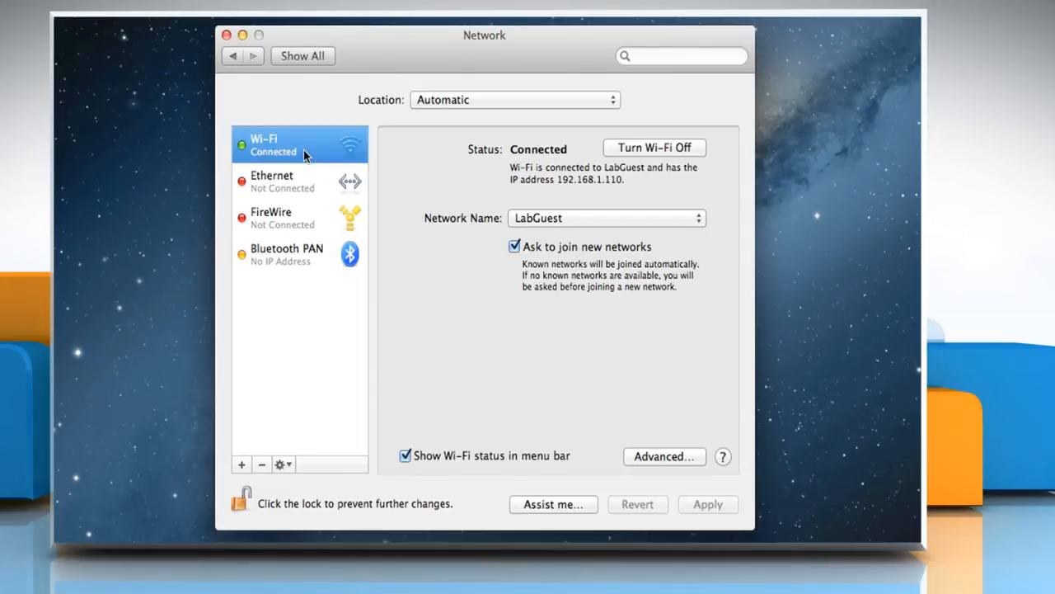
{"action": "mouse_move", "coordinate": [631, 147]}
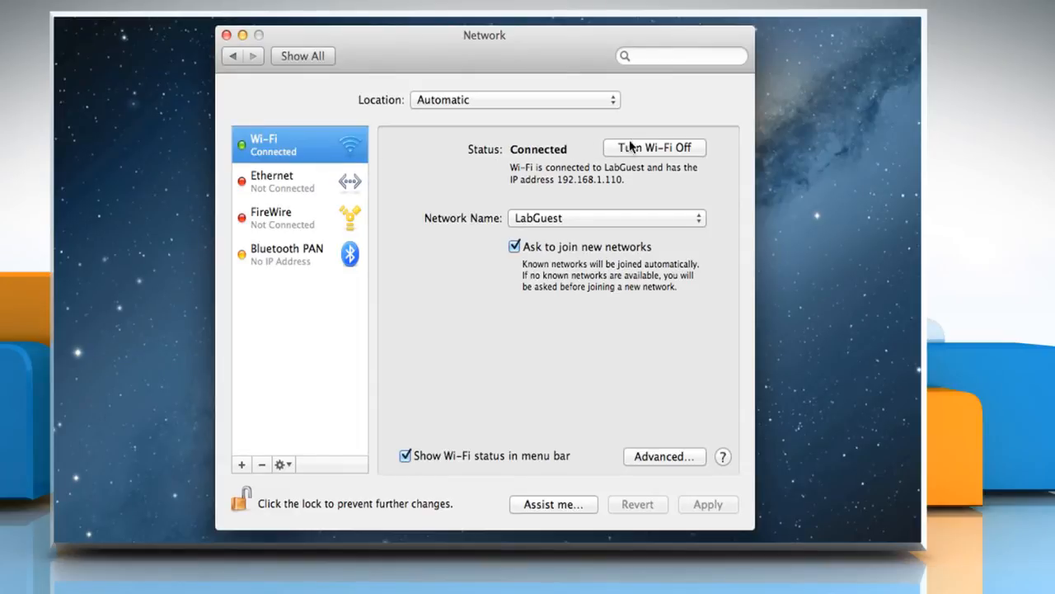
{"action": "left_click", "coordinate": [654, 147]}
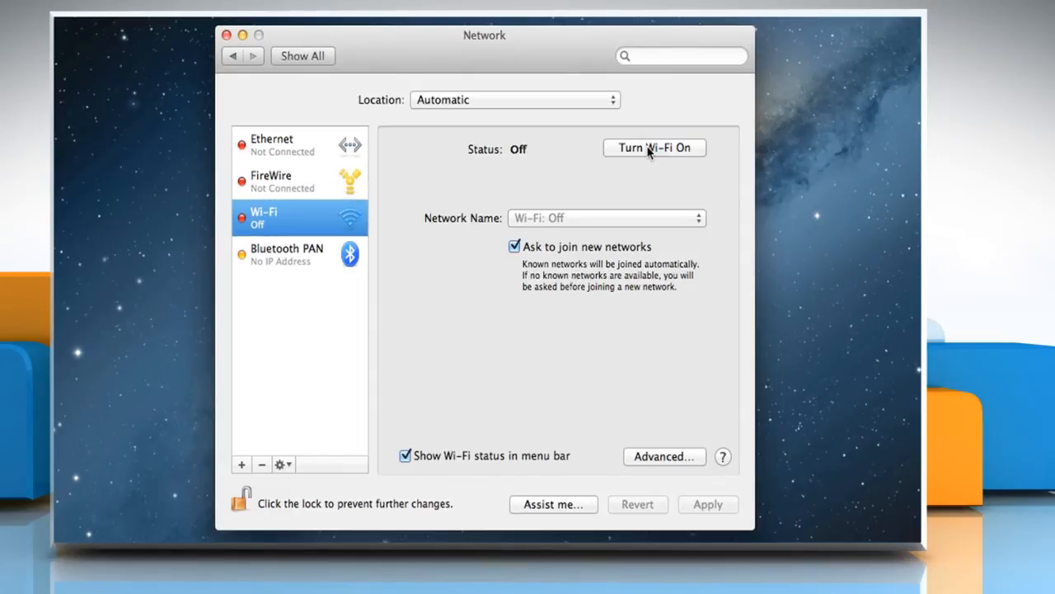